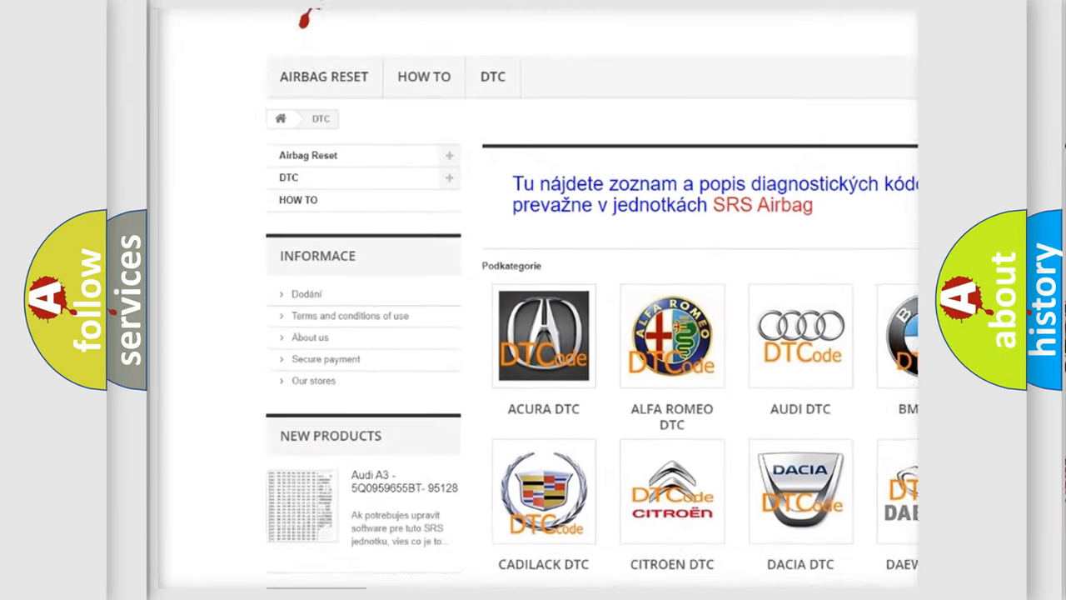
scroll(down, 3)
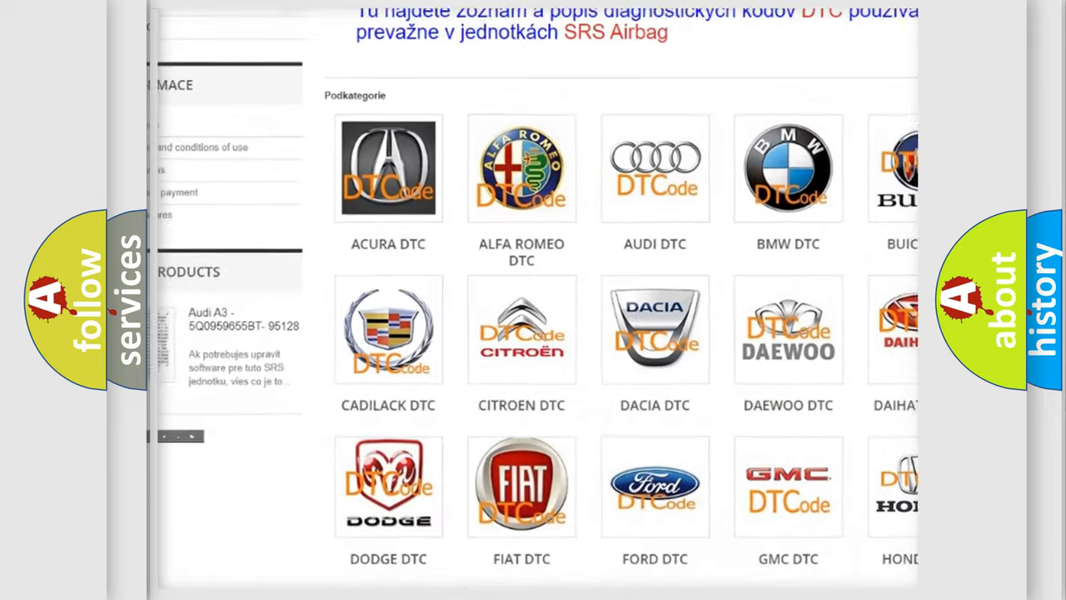
scroll(down, 3)
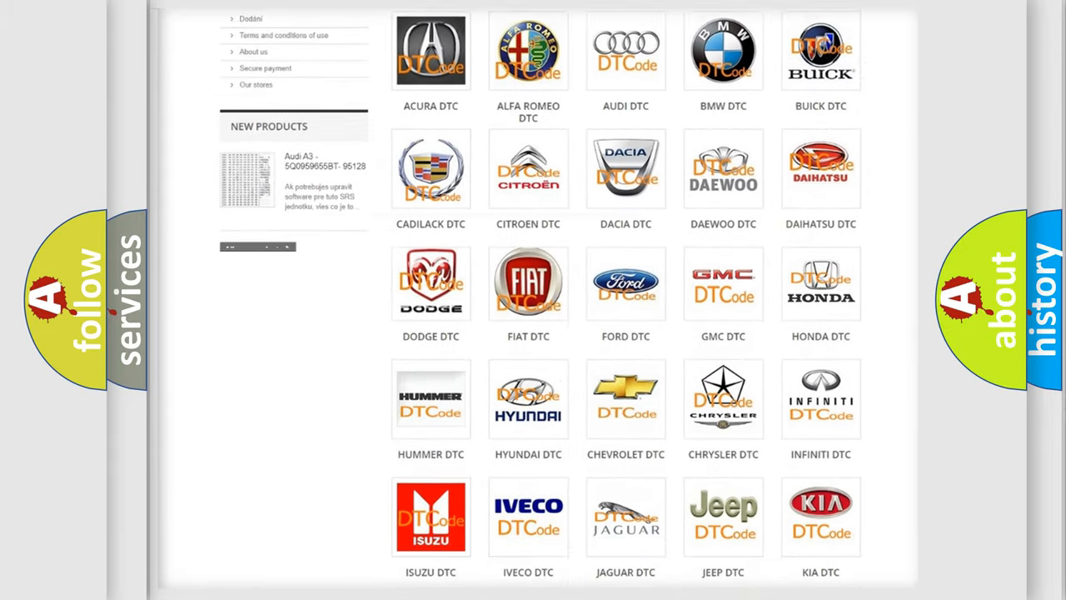
scroll(down, 3)
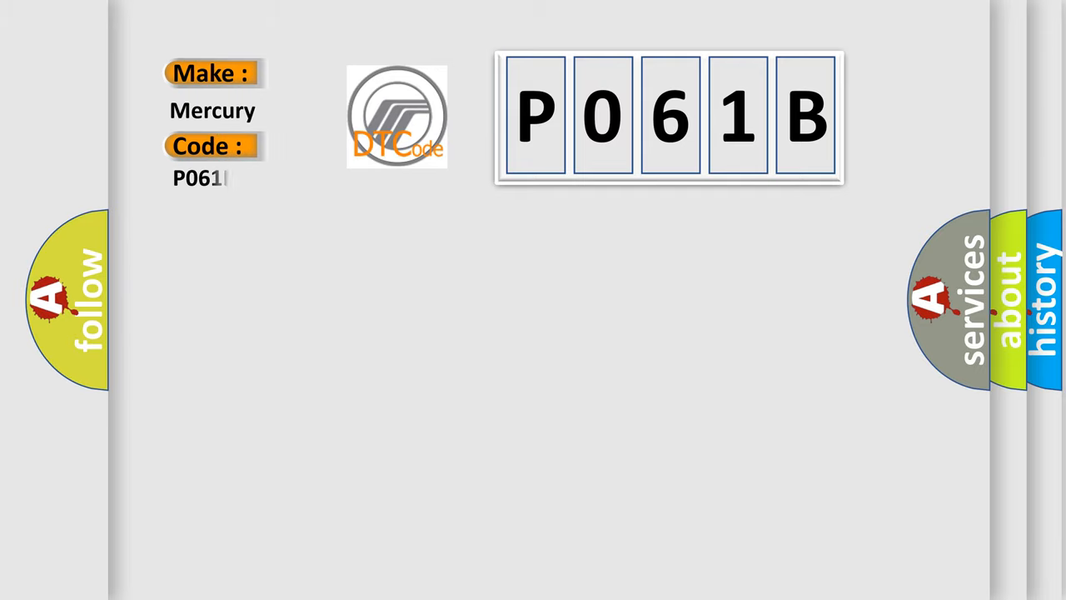
text(B)
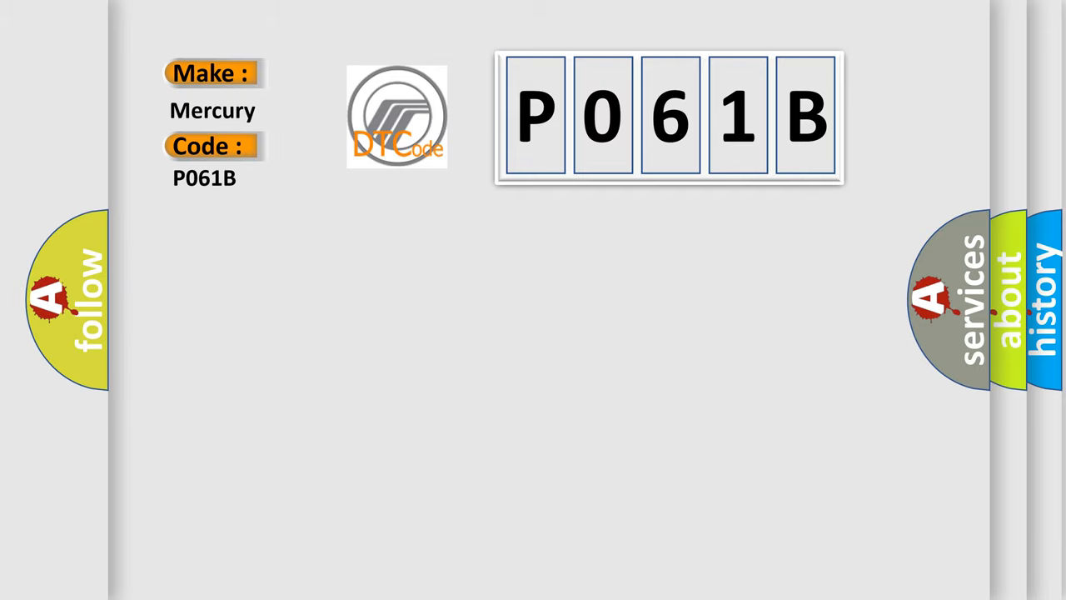